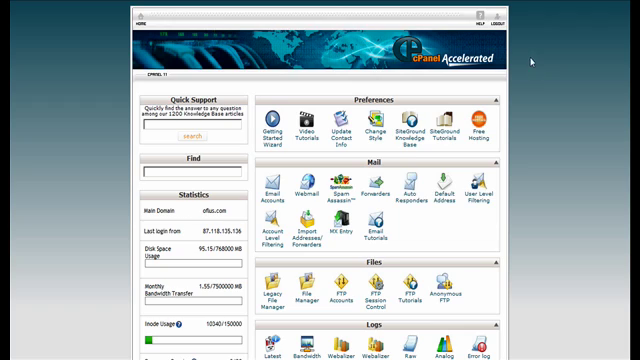
- Scroll through the Website Tutorials categories: Web Hosting, CMS and Shopping Cart Tutorials
{"action": "scroll", "scroll_direction": "down", "scroll_amount": 3}
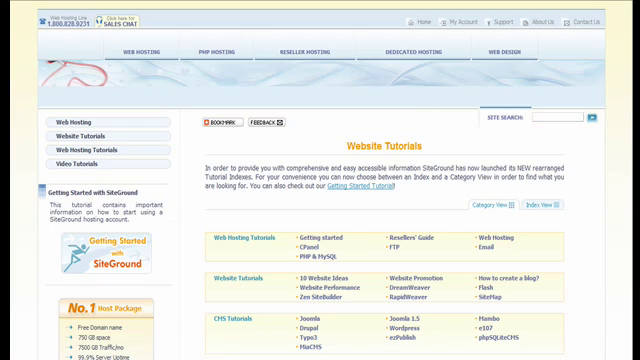
{"action": "scroll", "scroll_direction": "down", "scroll_amount": 3}
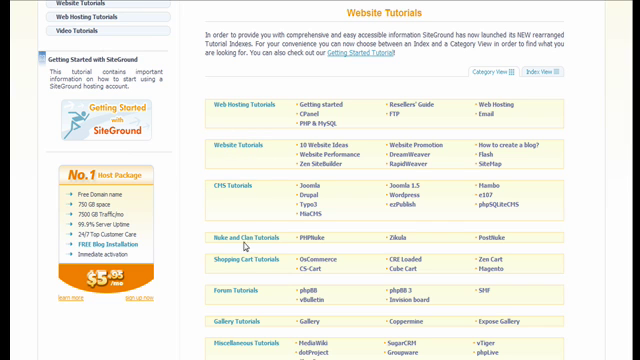
{"action": "scroll", "scroll_direction": "down", "scroll_amount": 3}
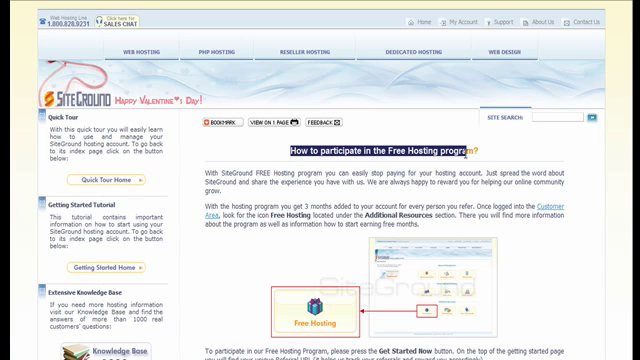
- Scroll down the Free Hosting program page to read how to participate
{"action": "scroll", "scroll_direction": "down", "scroll_amount": 3}
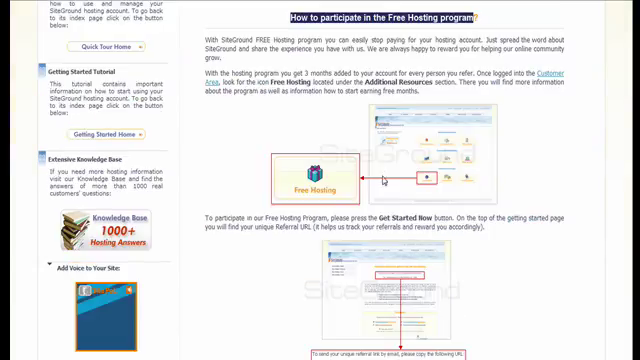
{"action": "scroll", "scroll_direction": "down", "scroll_amount": 3}
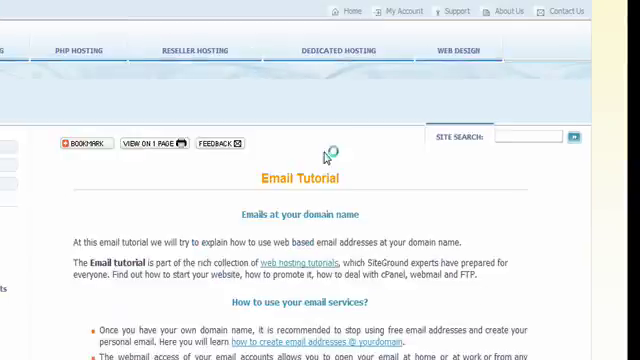
- Scroll down the Email Tutorial page to the related topics like Email Accounts and Webmail
{"action": "scroll", "scroll_direction": "down", "scroll_amount": 3}
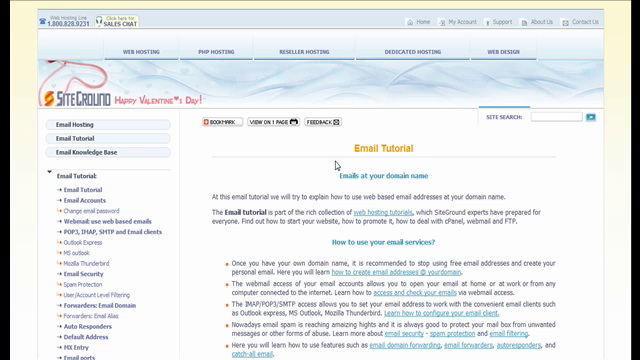
{"action": "mouse_move", "coordinate": [82, 264]}
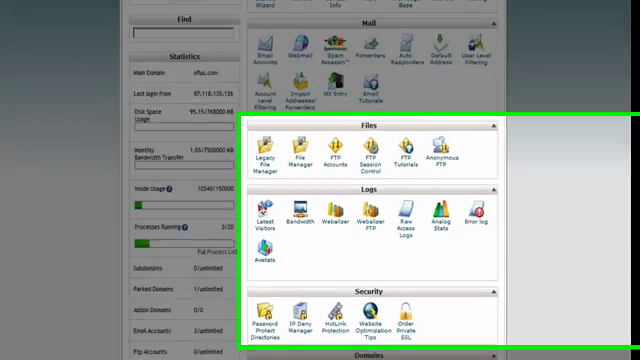
- Scroll the cPanel home page to the Files, Logs and Security sections with FTP tools
{"action": "scroll", "scroll_direction": "down", "scroll_amount": 3}
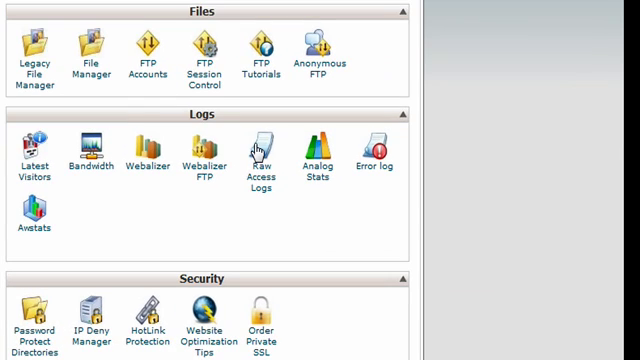
{"action": "mouse_move", "coordinate": [264, 56]}
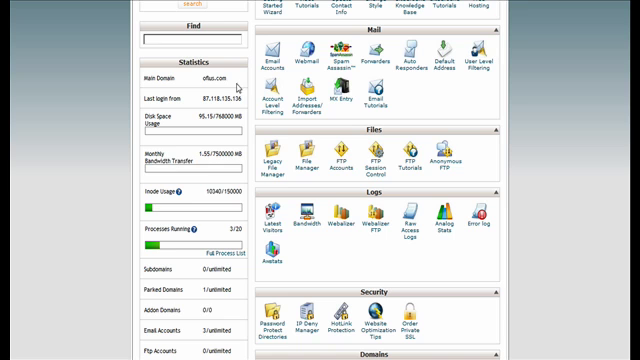
{"action": "scroll", "scroll_direction": "down", "scroll_amount": 3}
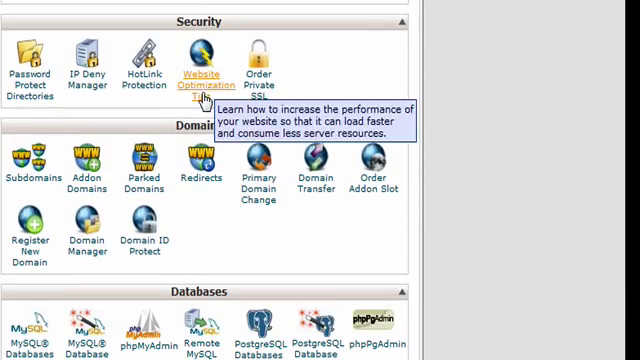
{"action": "left_click", "coordinate": [200, 60]}
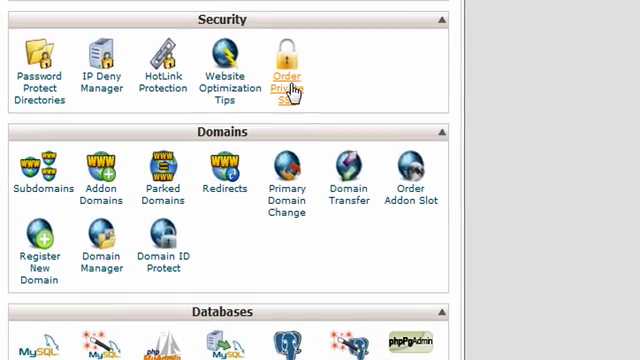
{"action": "mouse_move", "coordinate": [286, 84]}
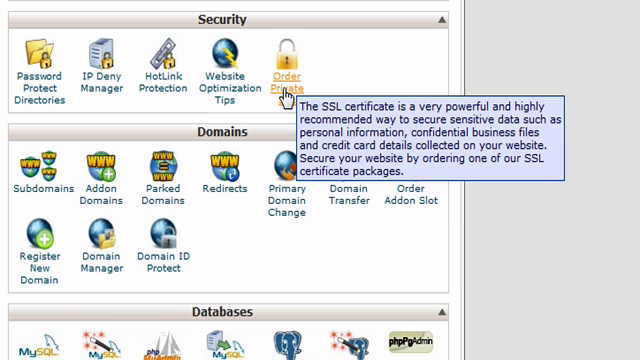
{"action": "mouse_move", "coordinate": [348, 180]}
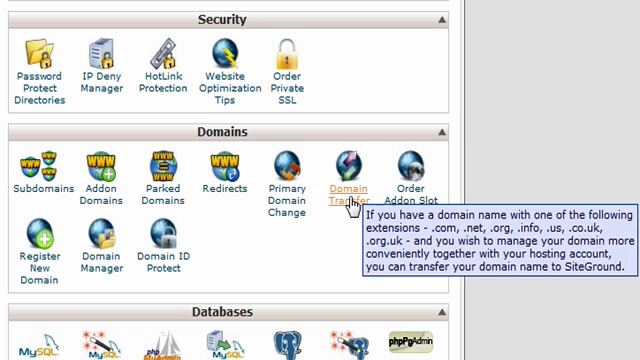
{"action": "mouse_move", "coordinate": [290, 236]}
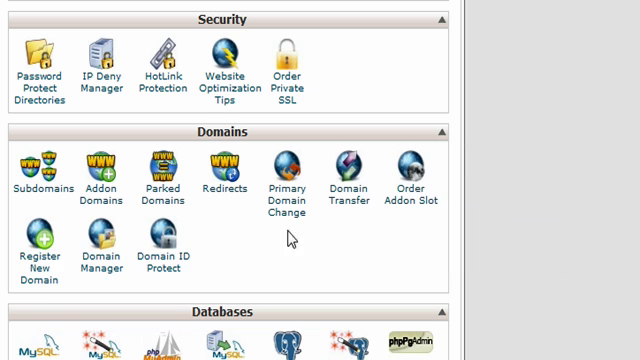